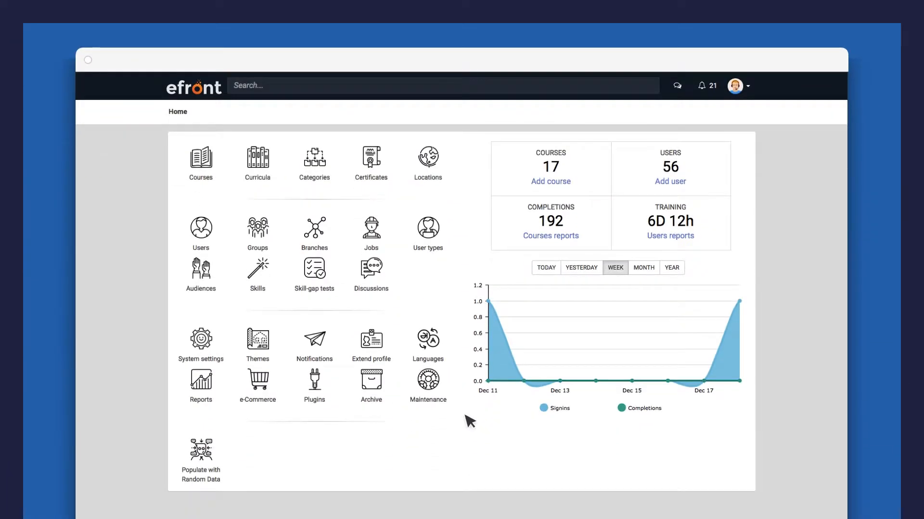
Start a new audience 'US Support Reps' described as 'US based support representatives'.
click(200, 274)
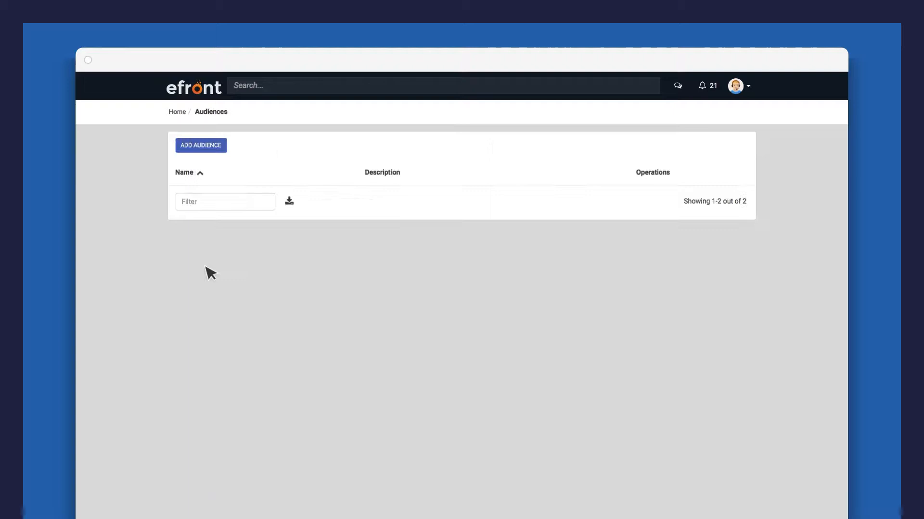
click(200, 144)
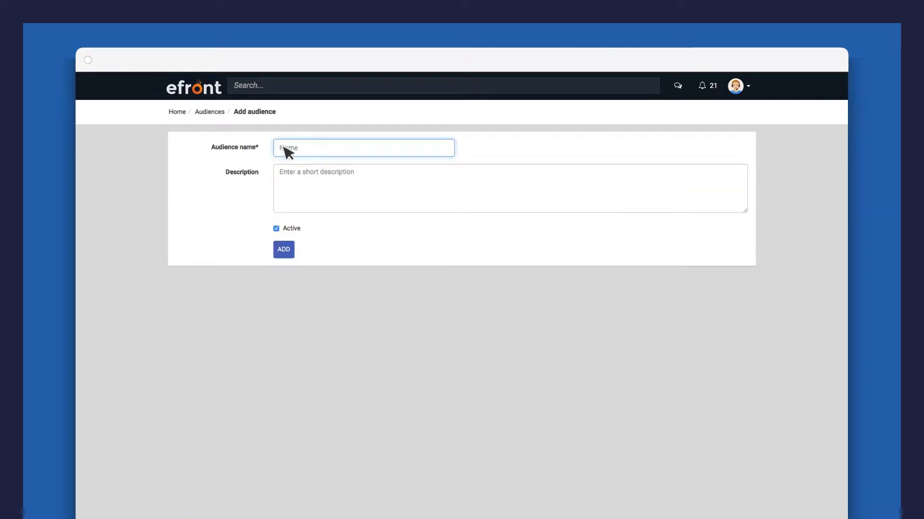
text(US based support representatives)
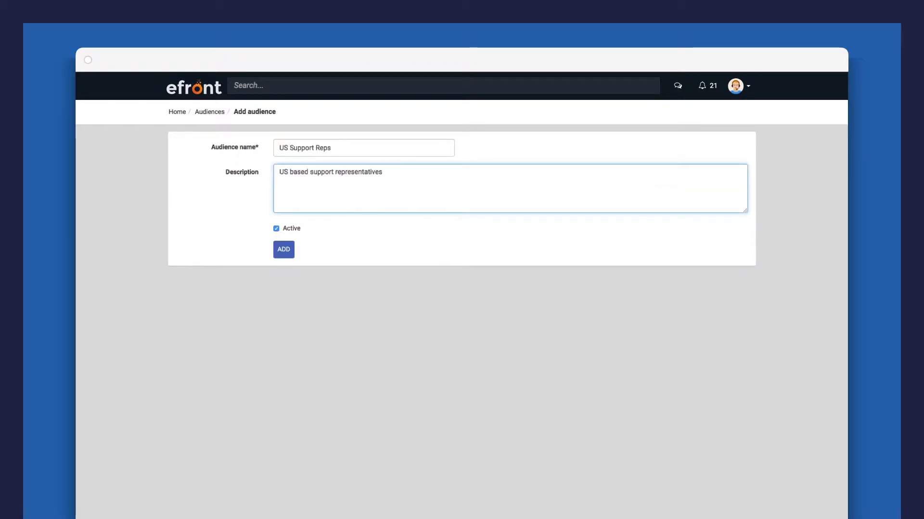
Create the audience and add branch rules for US California, Georgia and Texas.
click(283, 249)
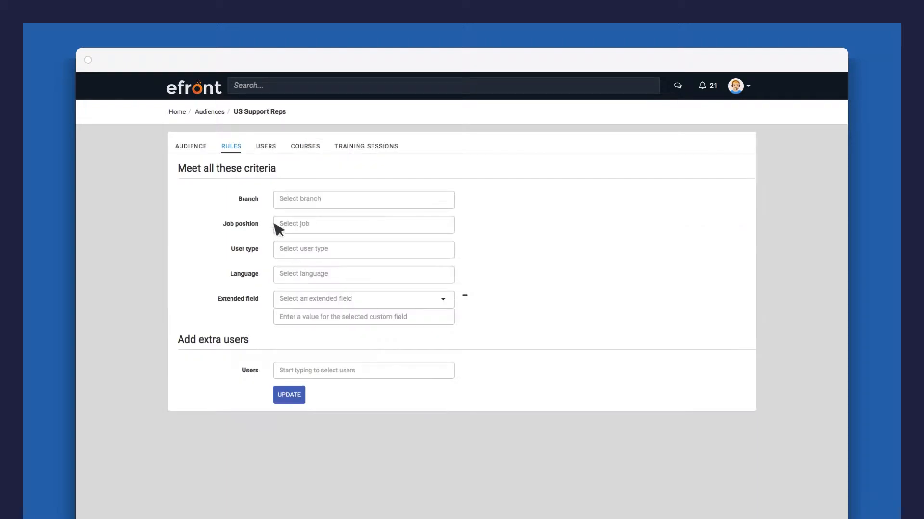
mouse_move(262, 208)
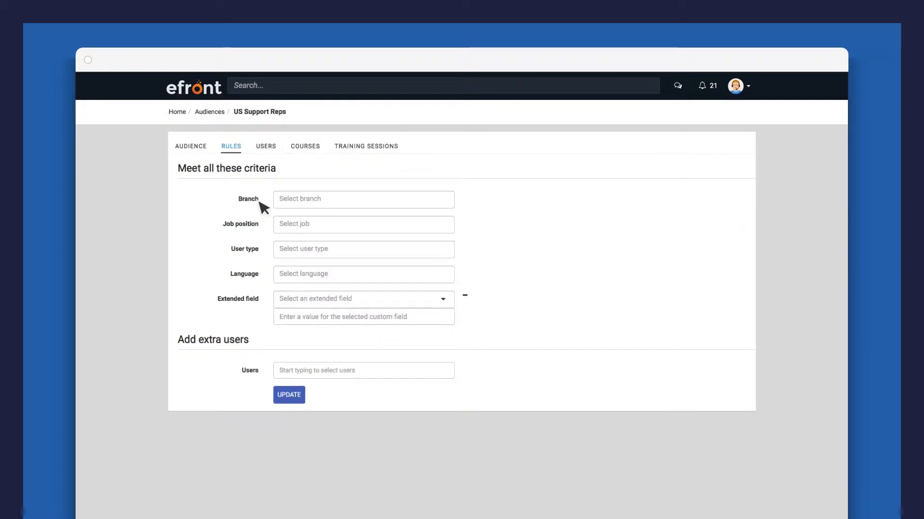
mouse_move(257, 221)
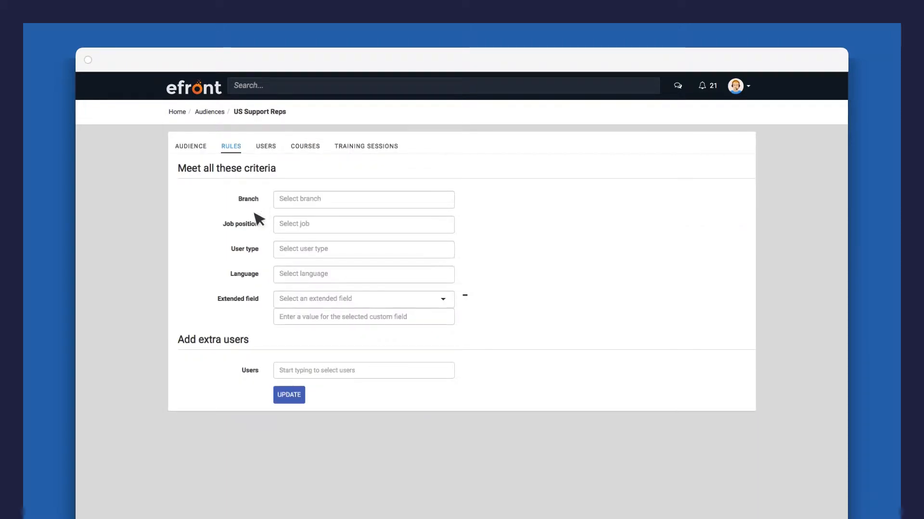
mouse_move(255, 259)
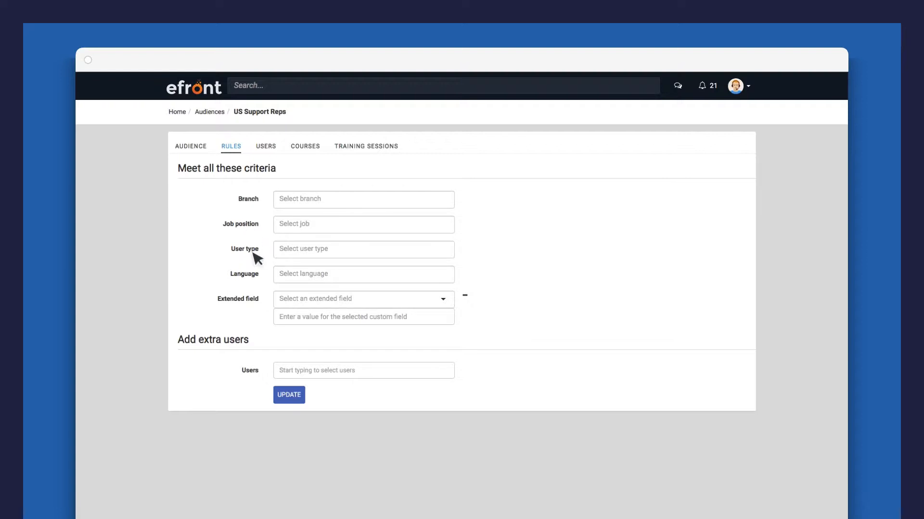
mouse_move(259, 305)
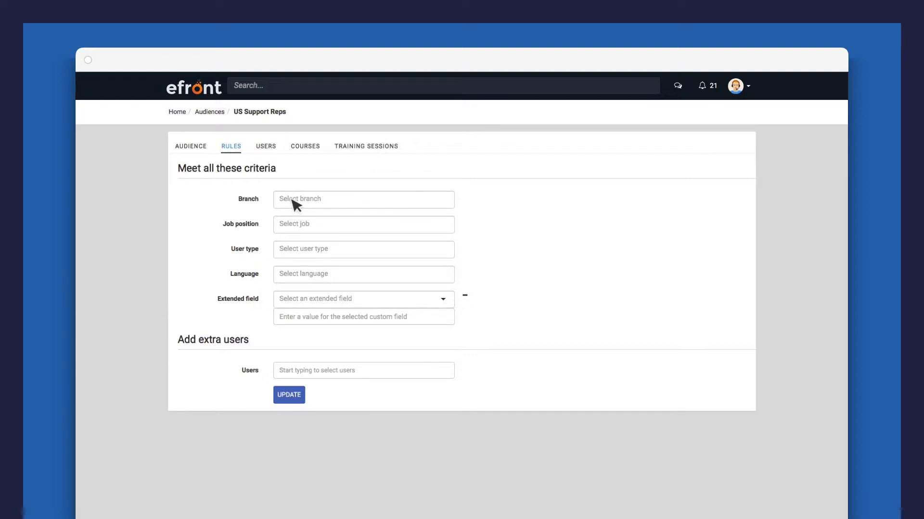
click(362, 199)
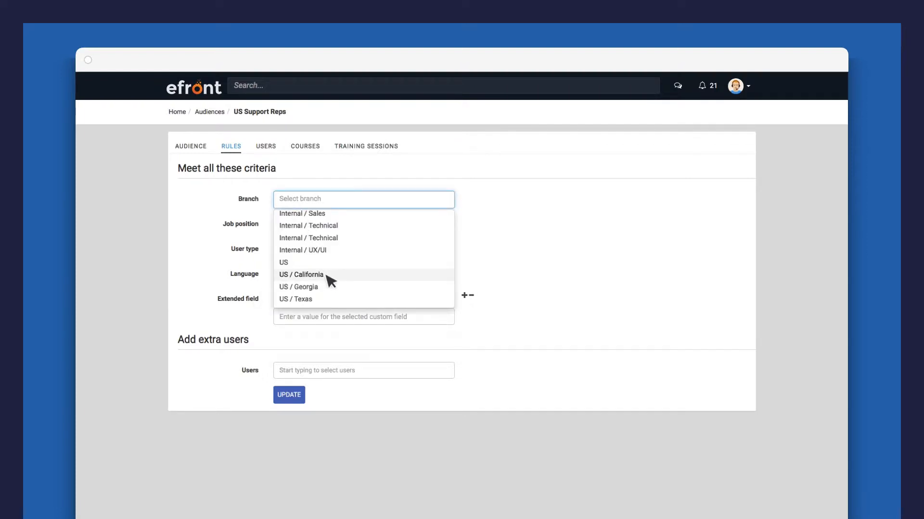
click(298, 286)
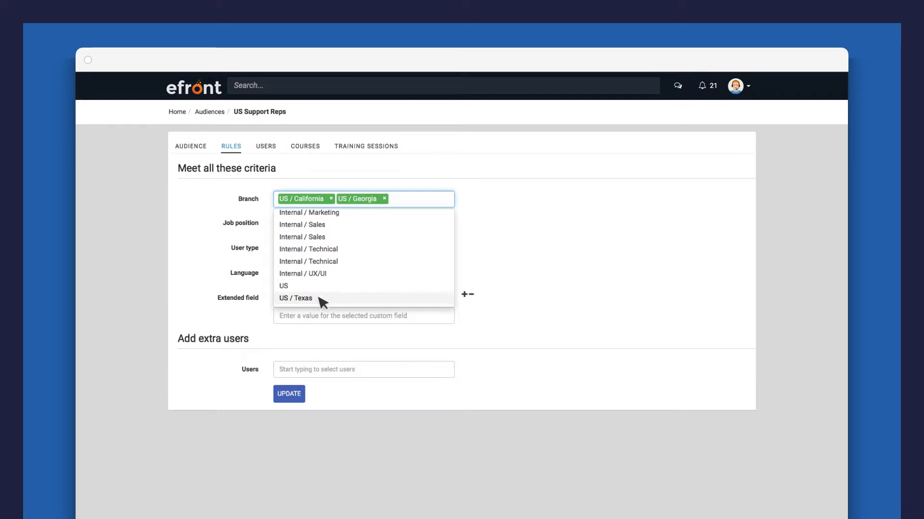
click(295, 298)
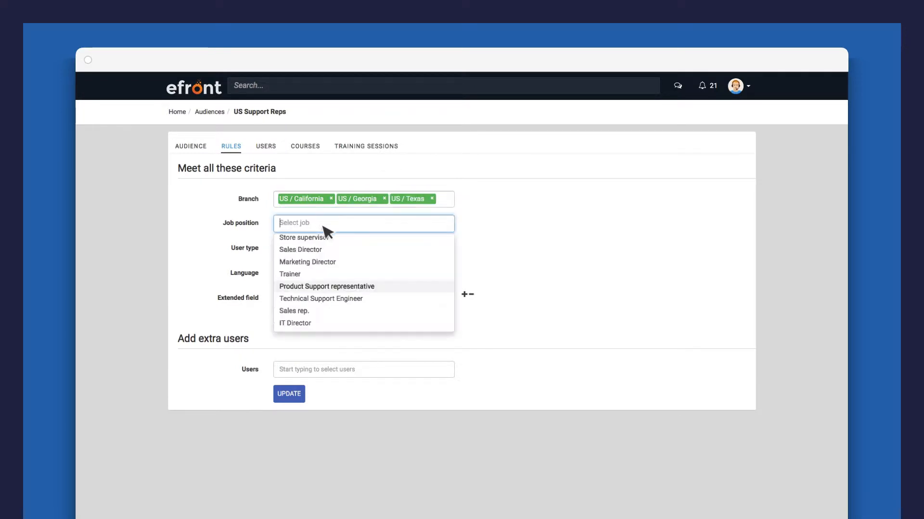
Add Product Support, Technical Support and Cloud Support Engineer job rules and save.
click(326, 286)
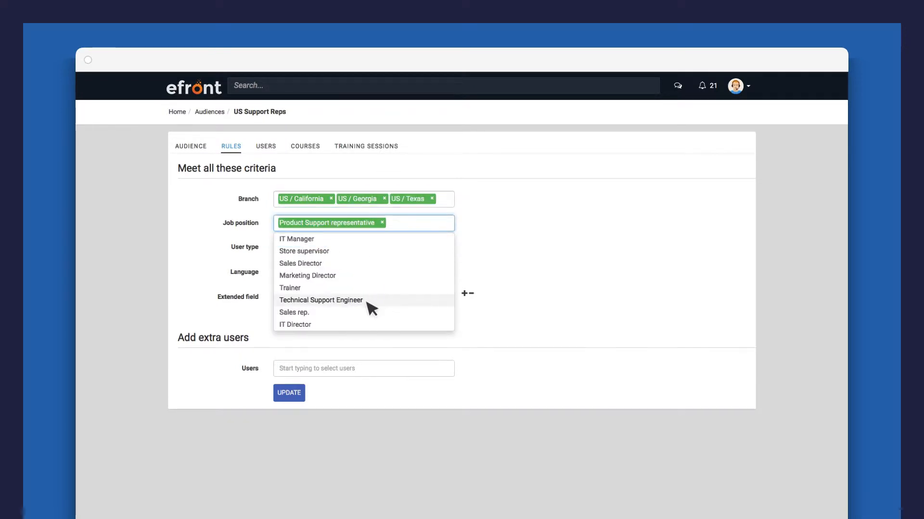
click(320, 300)
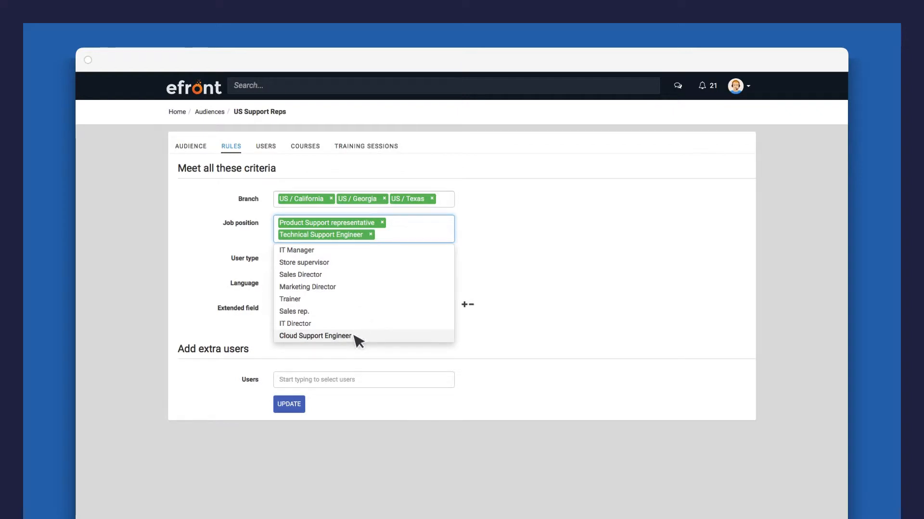
click(314, 335)
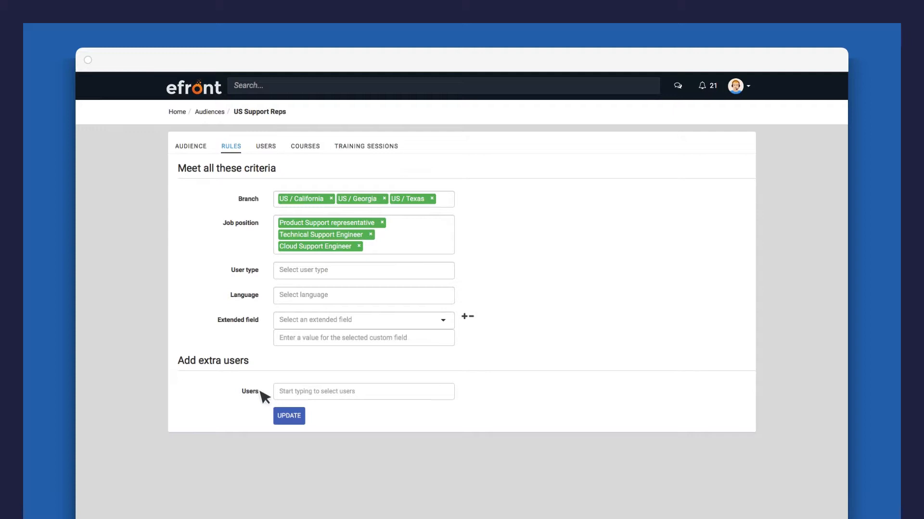
click(265, 146)
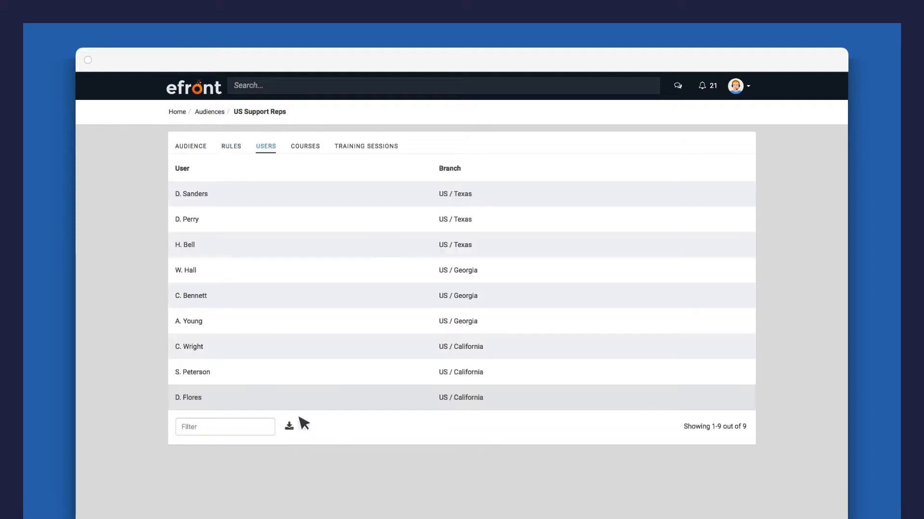
mouse_move(305, 383)
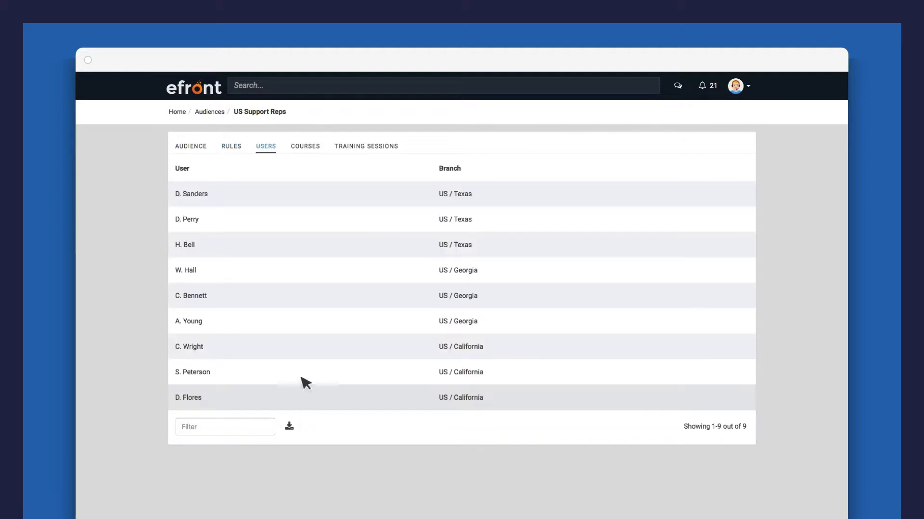
mouse_move(315, 155)
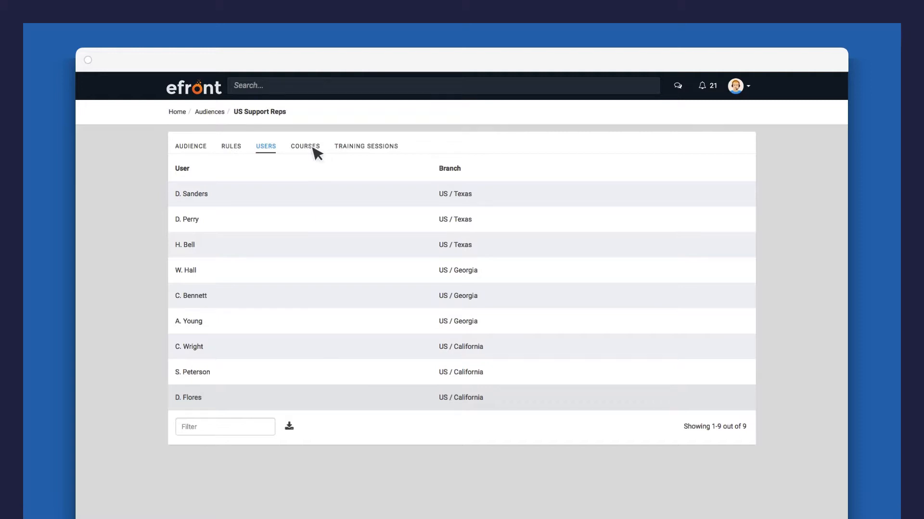
Assign PPE Awareness, Customer Loyalty and Agenda Setting courses to the audience.
click(304, 146)
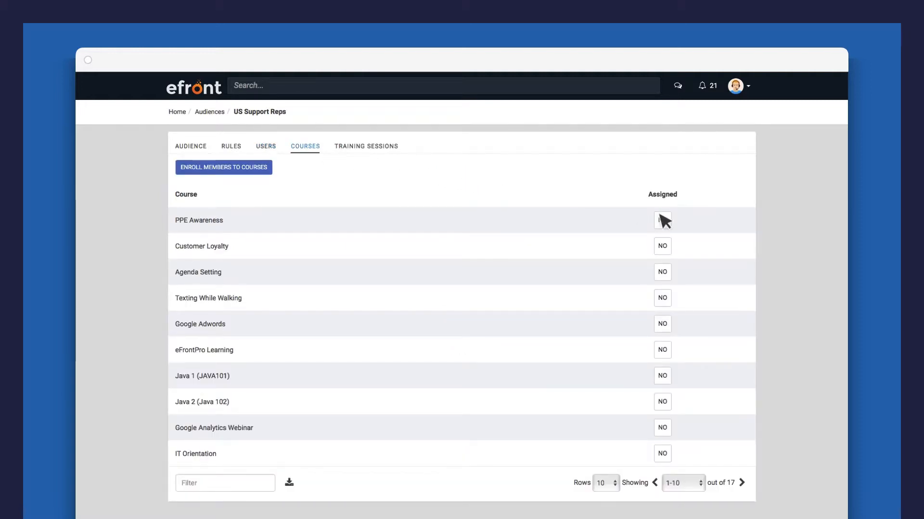
click(661, 220)
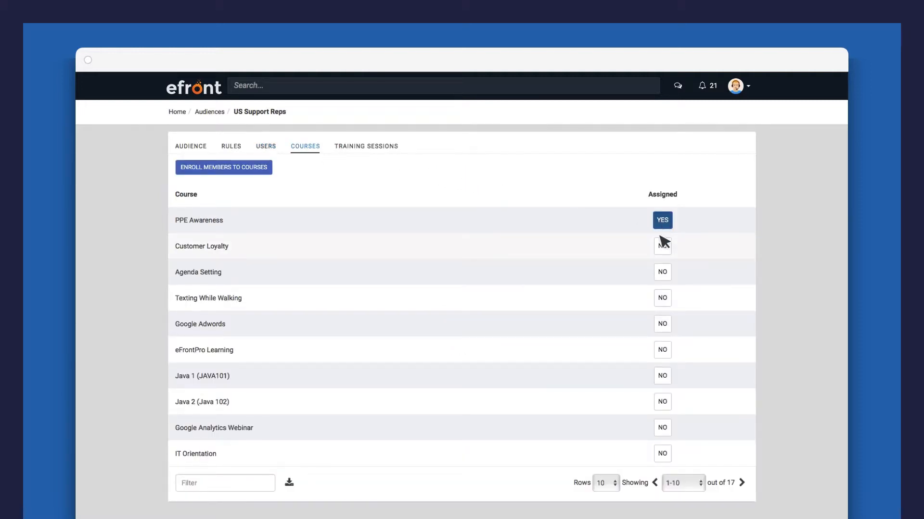
click(662, 246)
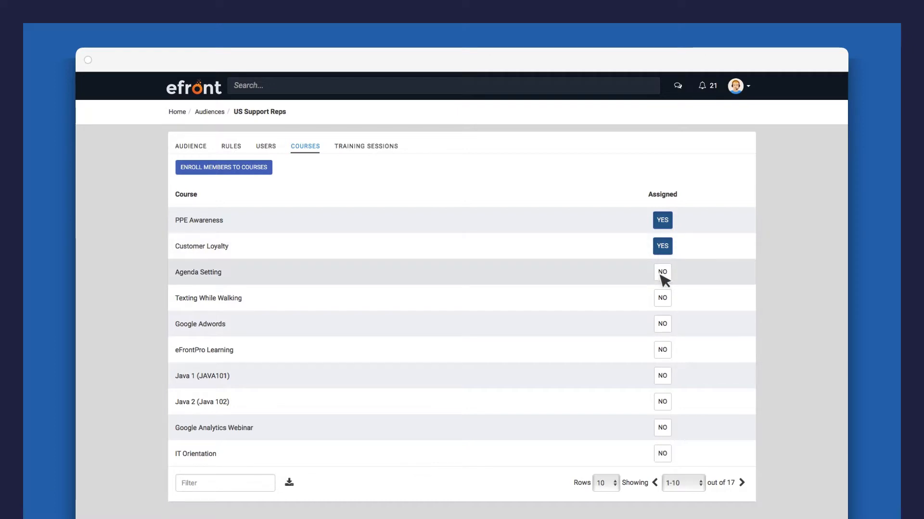
click(661, 272)
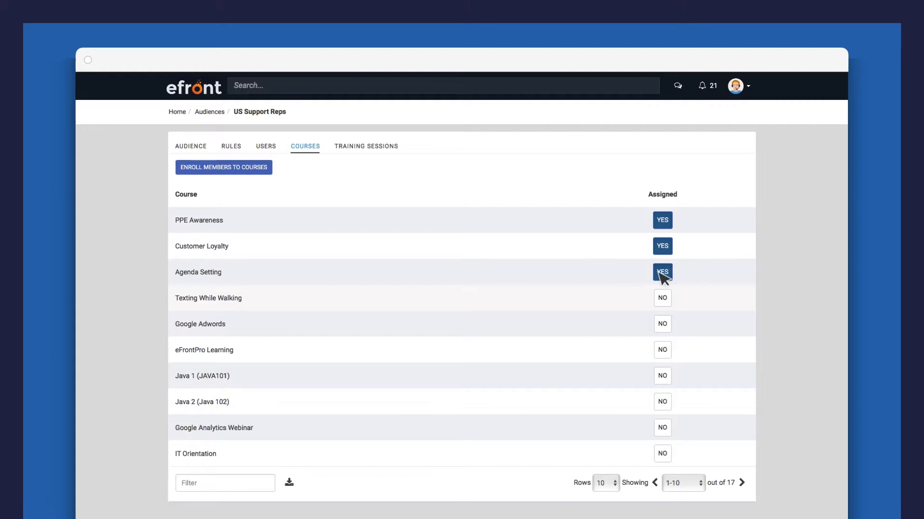
mouse_move(396, 208)
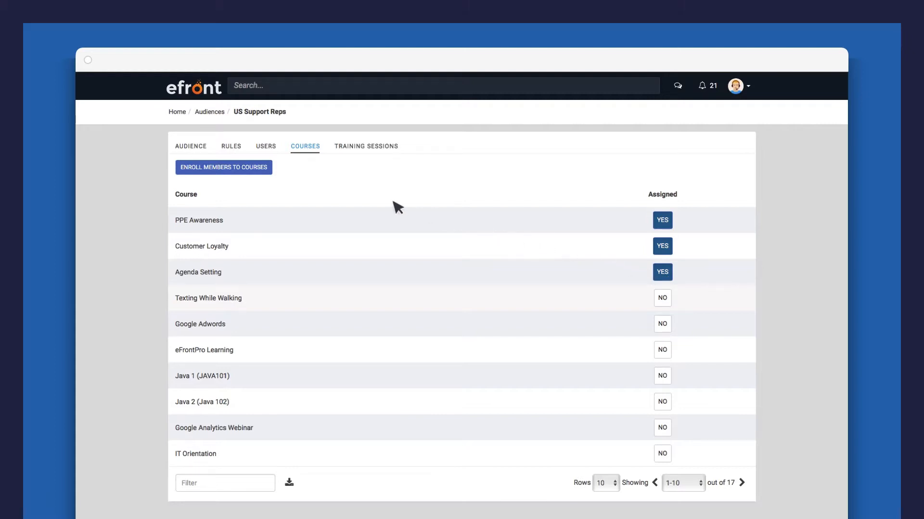
click(223, 167)
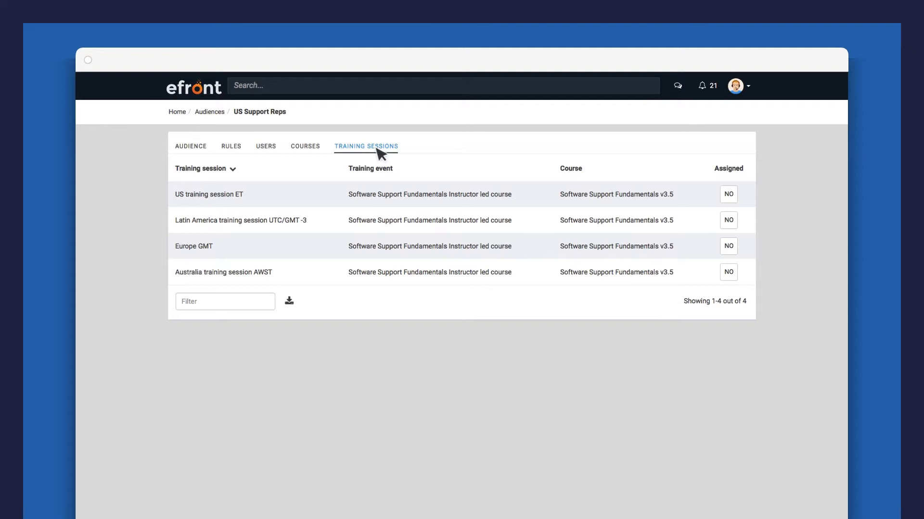
mouse_move(242, 271)
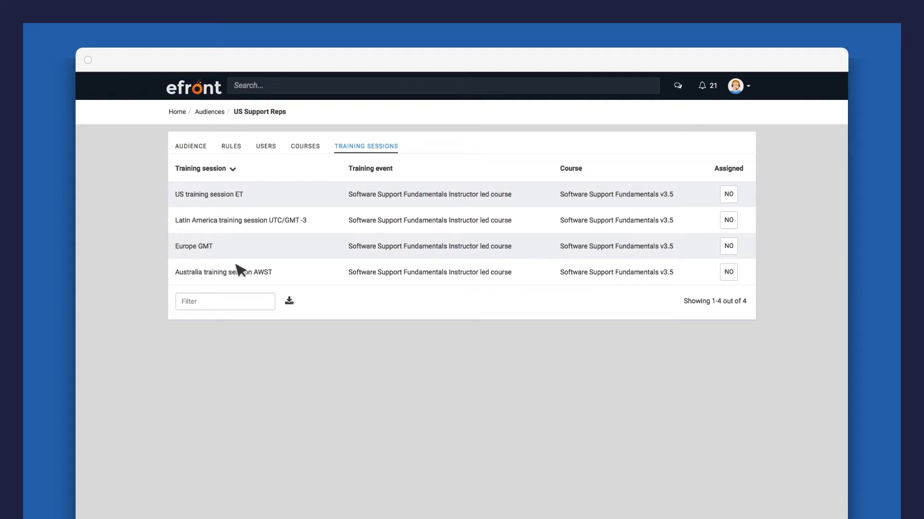
mouse_move(229, 199)
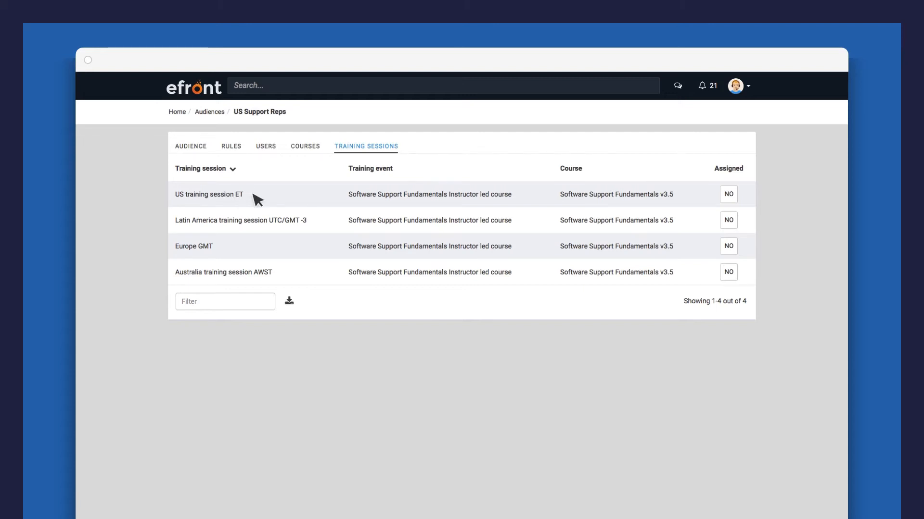
Open the System report showing users, courses and monthly activity.
click(728, 194)
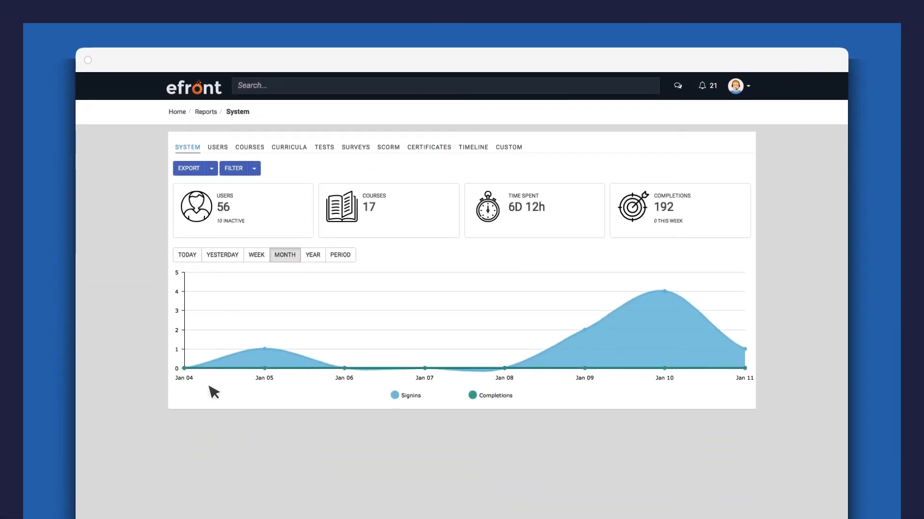
Filter the system report by the US Support Reps audience and name the filter 'US Support Reps'.
click(233, 168)
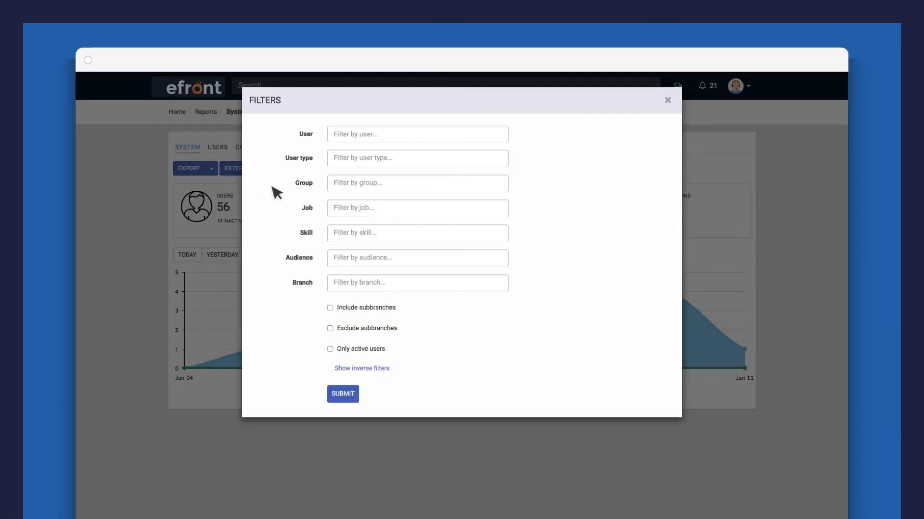
click(417, 257)
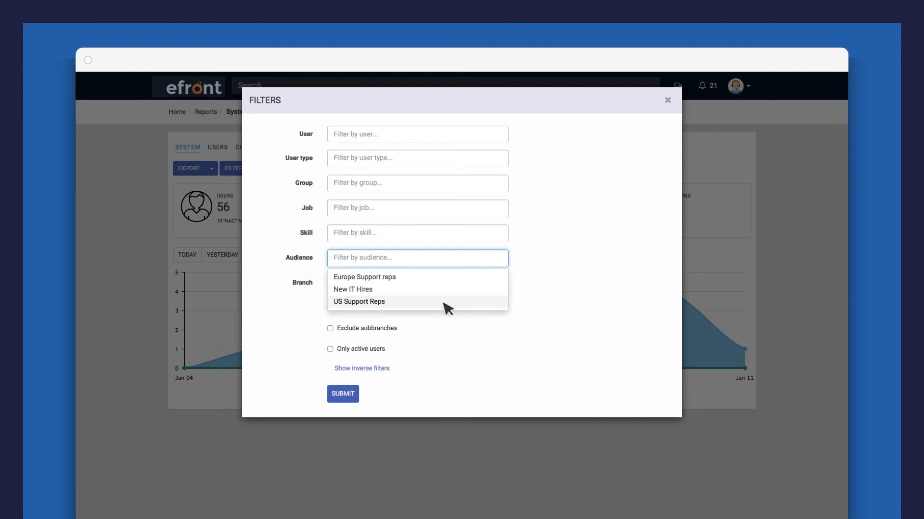
click(359, 302)
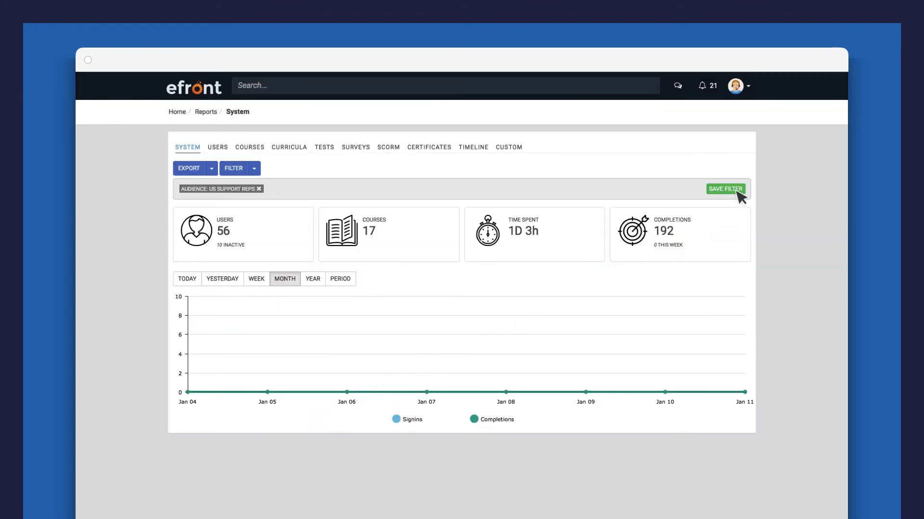
click(725, 189)
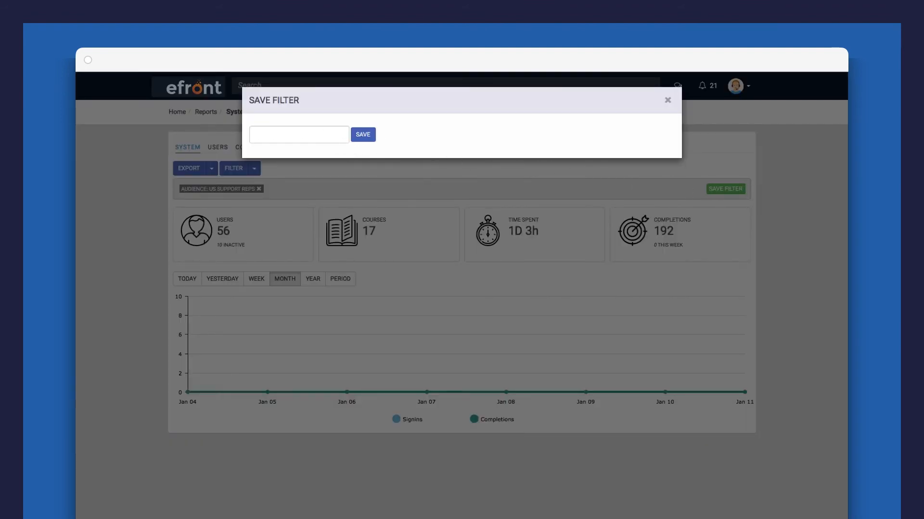
text(US Support Reps)
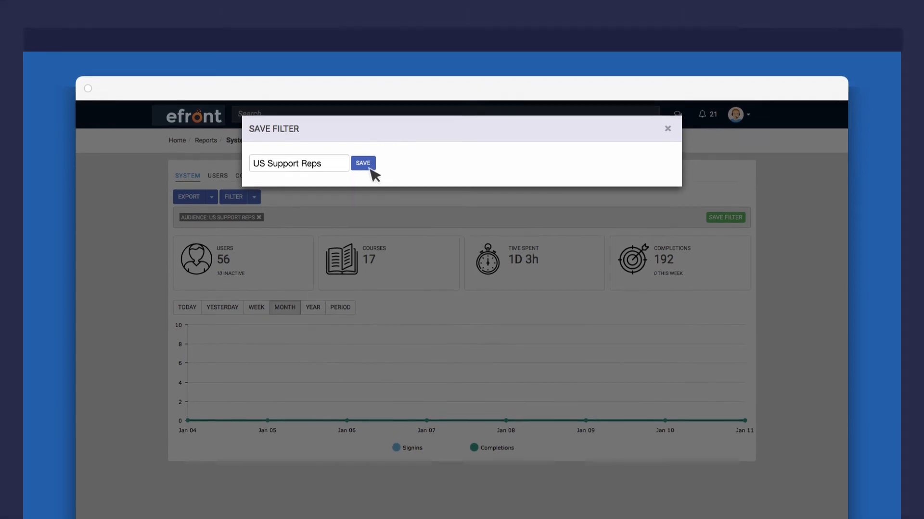